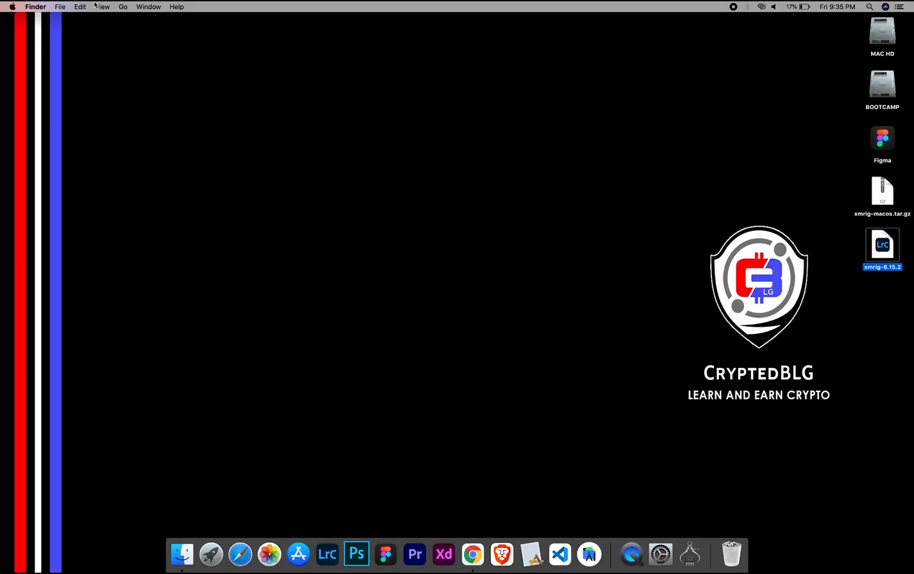
# Check this Mac's hardware and macOS version from the Apple menu.
pyautogui.click(12, 7)
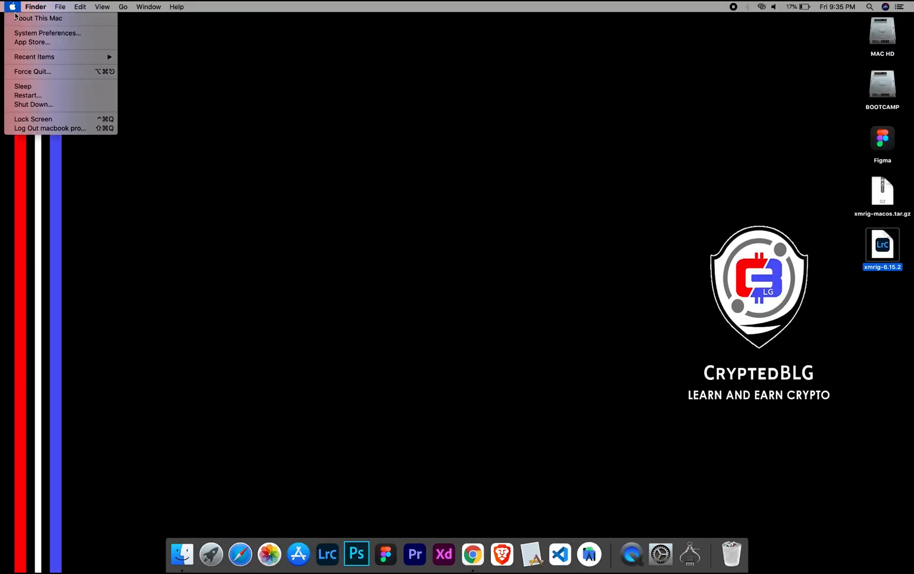
pyautogui.click(37, 18)
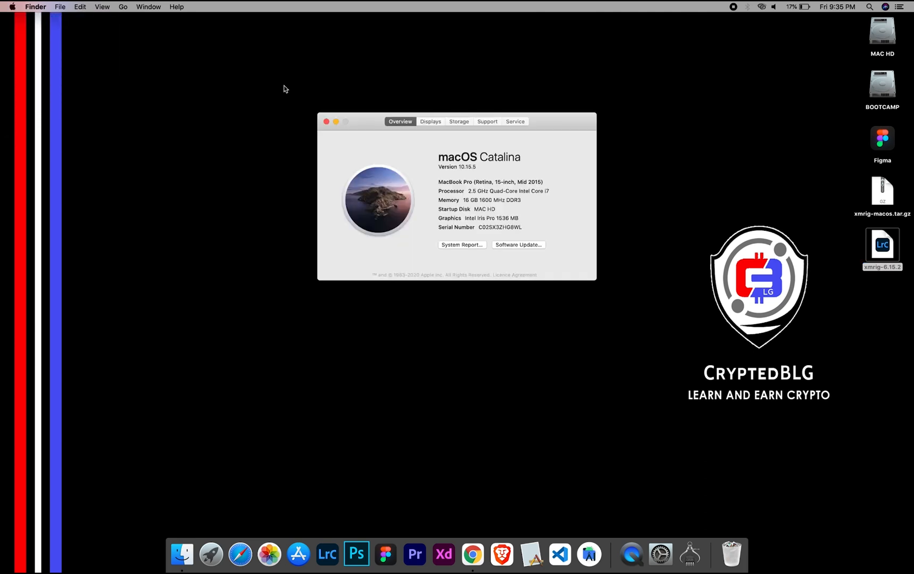
pyautogui.moveTo(465, 185)
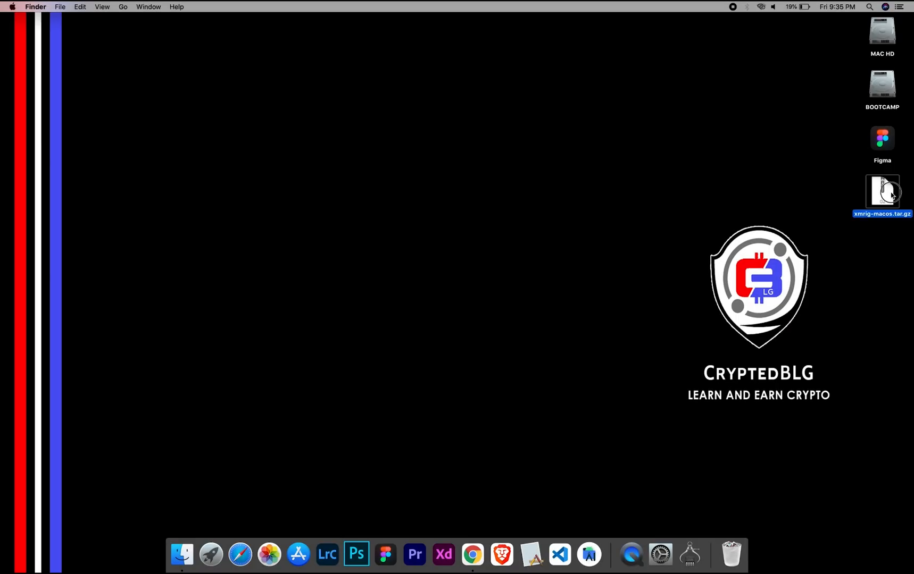
# Extract the xmrig tar.gz archive and open its config.json in TextEdit.
pyautogui.doubleClick(881, 191)
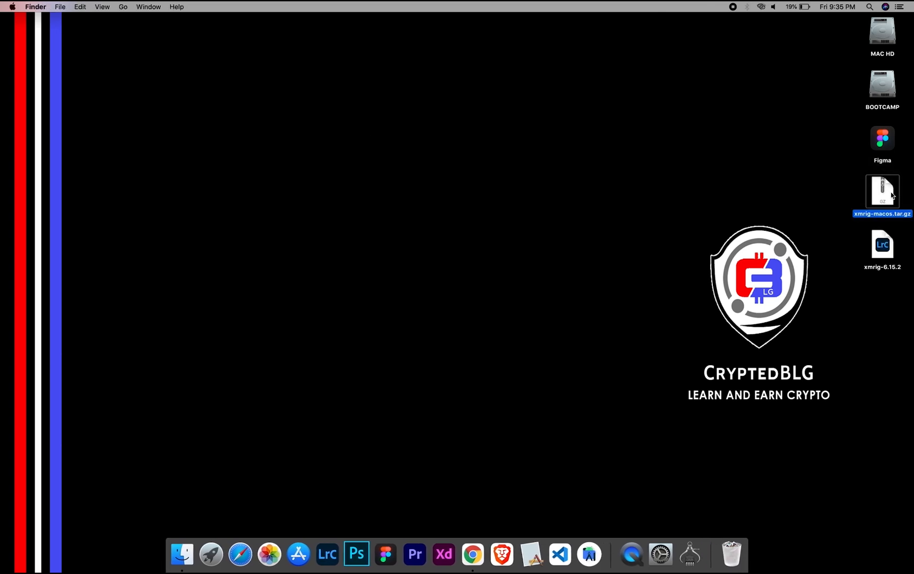
pyautogui.click(882, 244)
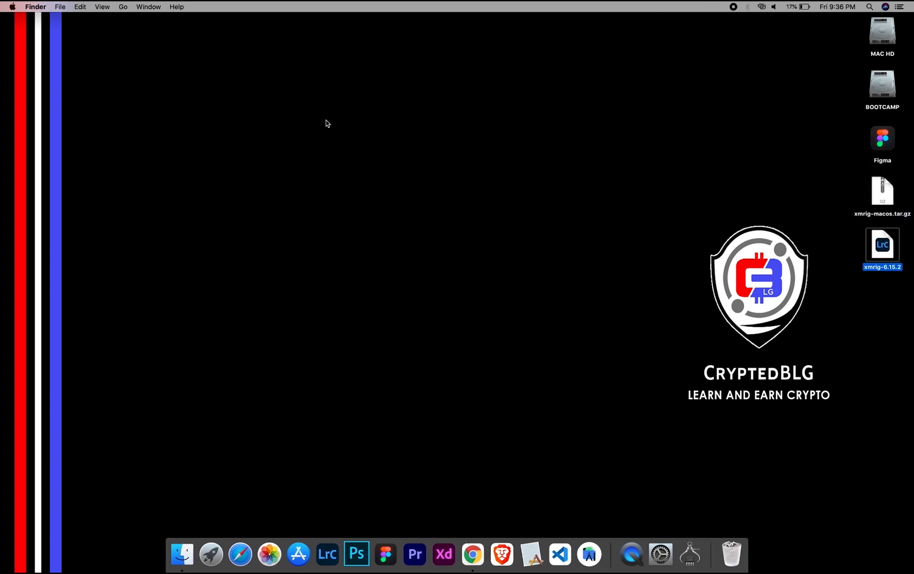
pyautogui.moveTo(879, 260)
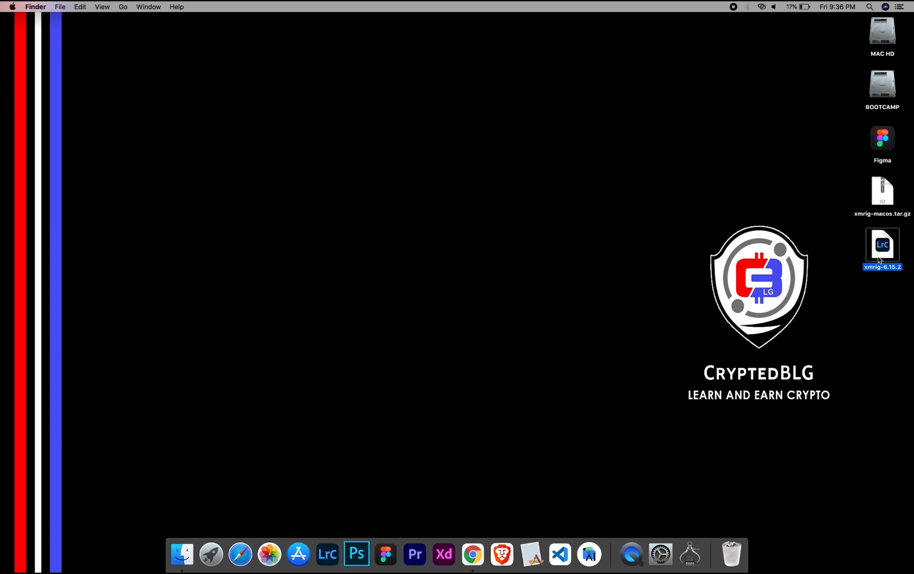
pyautogui.rightClick(329, 134)
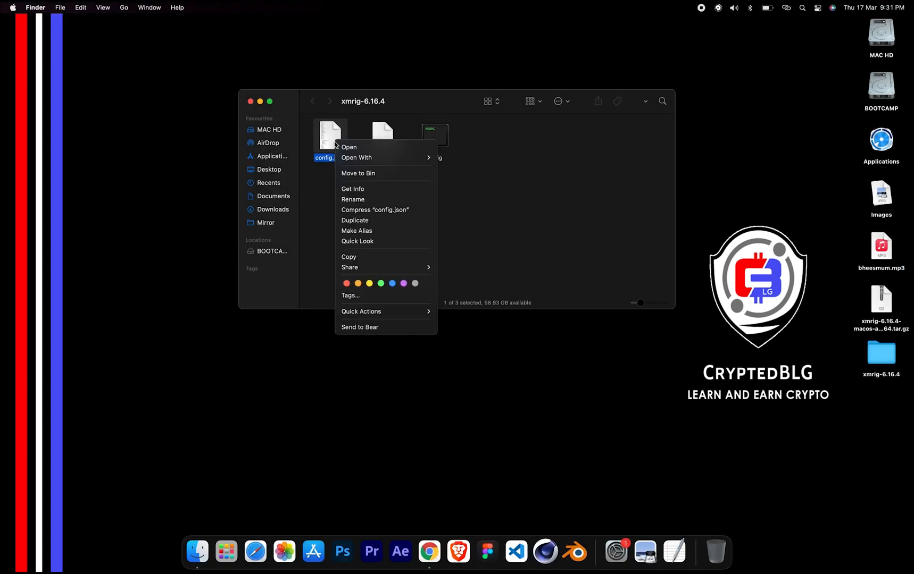
pyautogui.moveTo(357, 157)
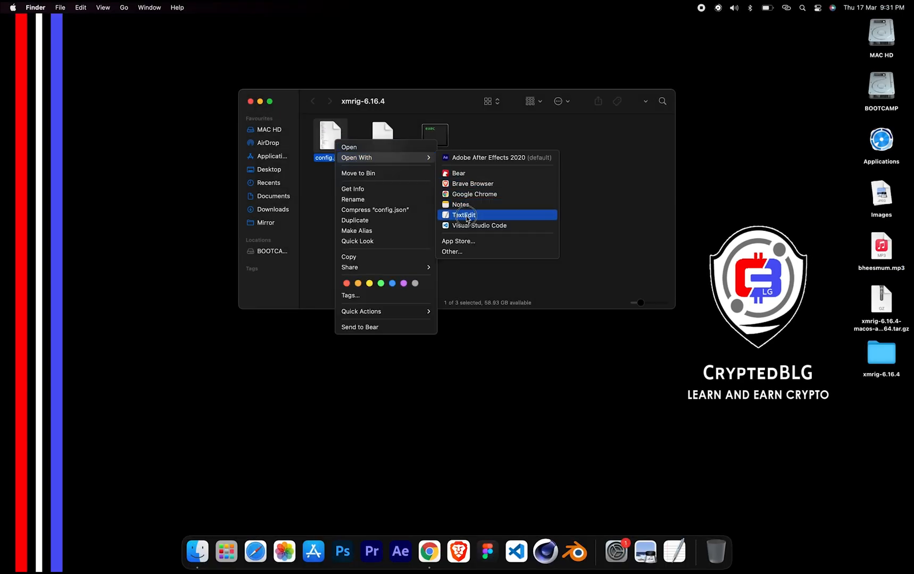
pyautogui.click(463, 214)
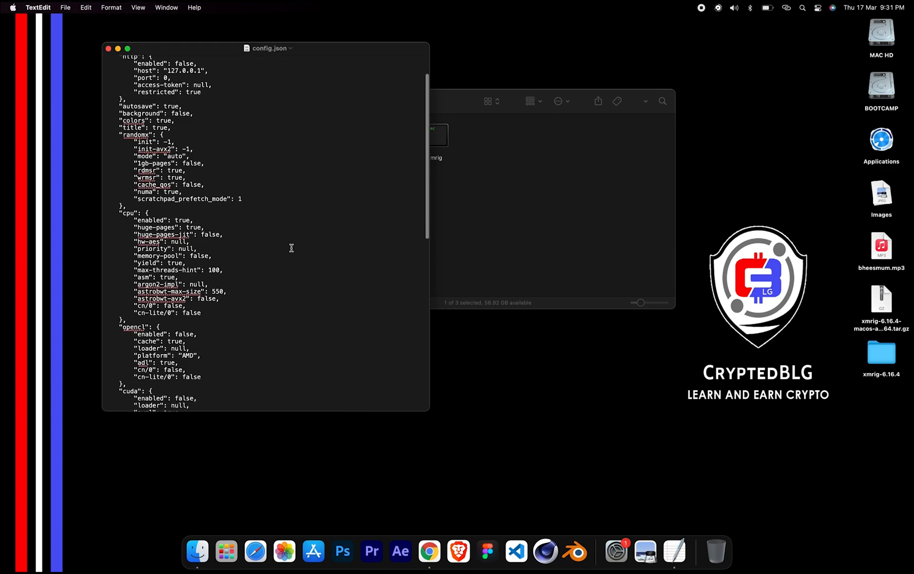
pyautogui.scroll(-3)
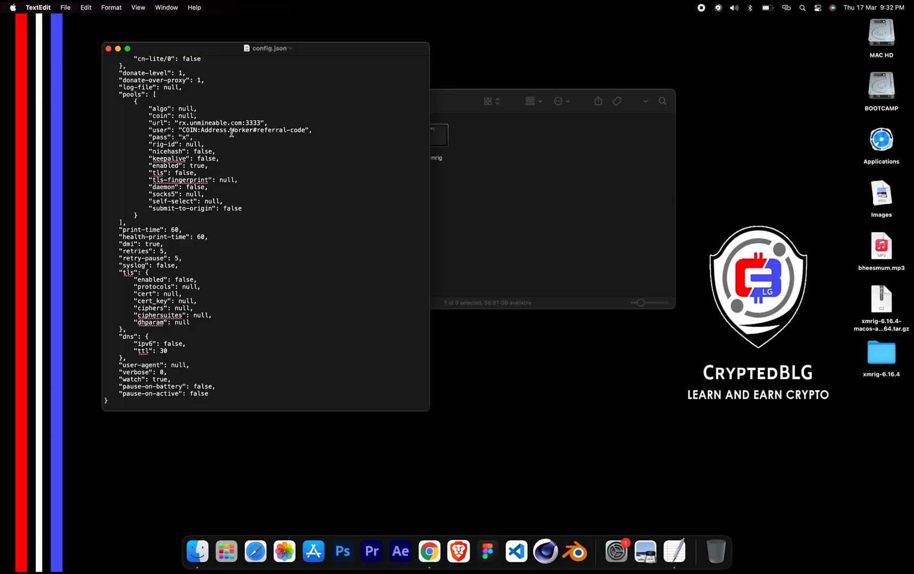
pyautogui.moveTo(125, 58)
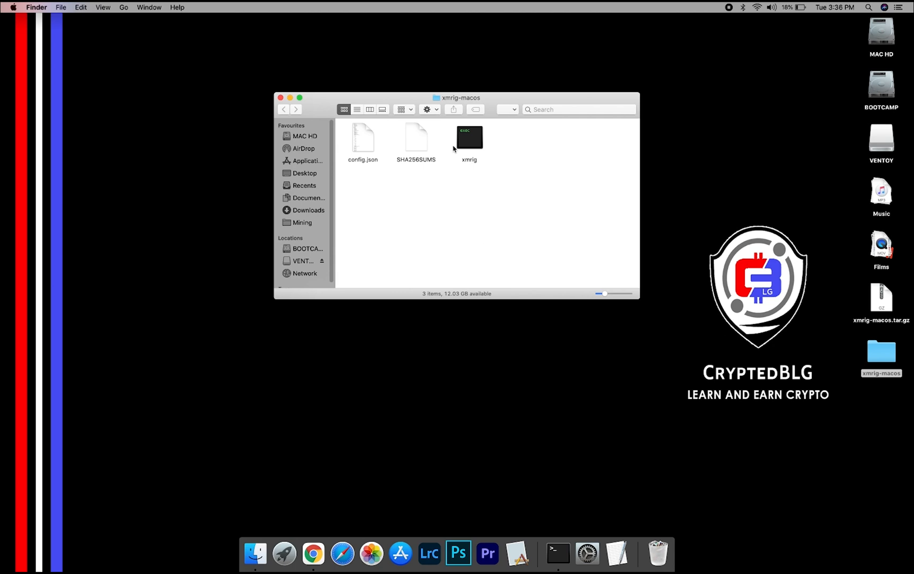
# Attempt to launch xmrig and dismiss the unidentified developer warning.
pyautogui.click(469, 137)
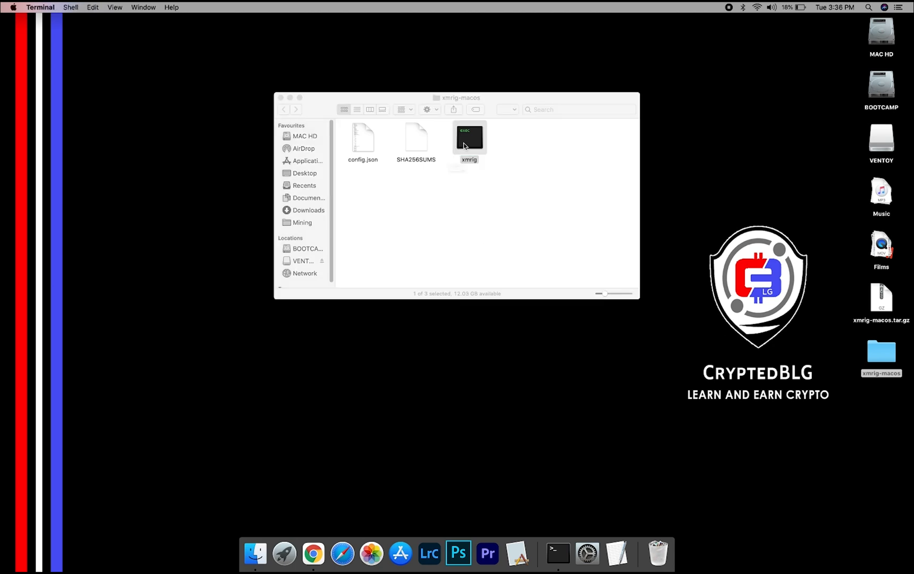
pyautogui.doubleClick(469, 138)
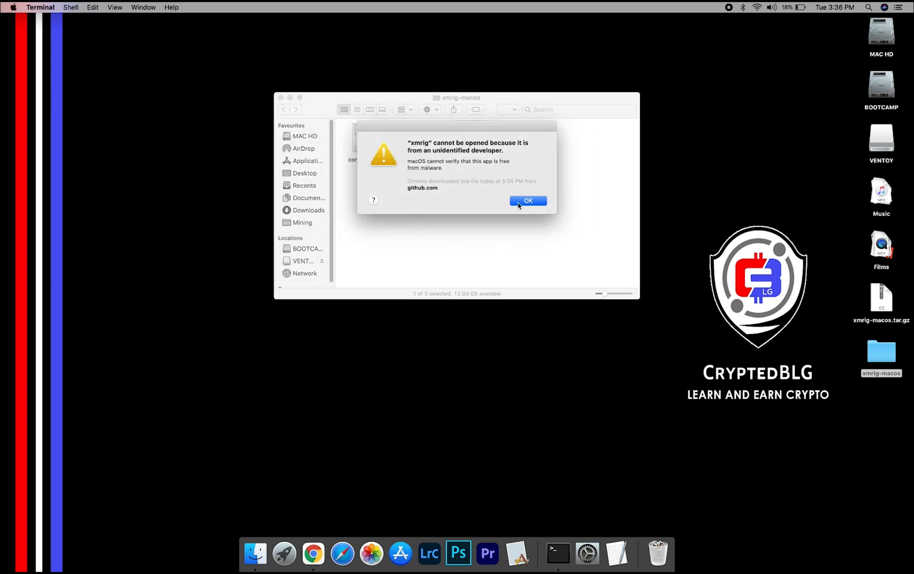
pyautogui.click(527, 200)
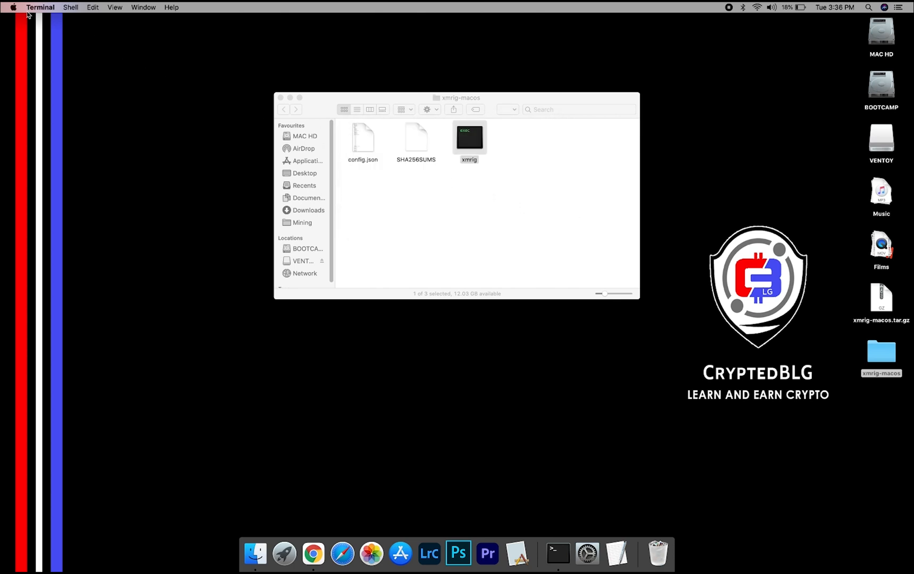
# In Security & Privacy > General, choose Open Anyway for the blocked xmrig.
pyautogui.click(13, 8)
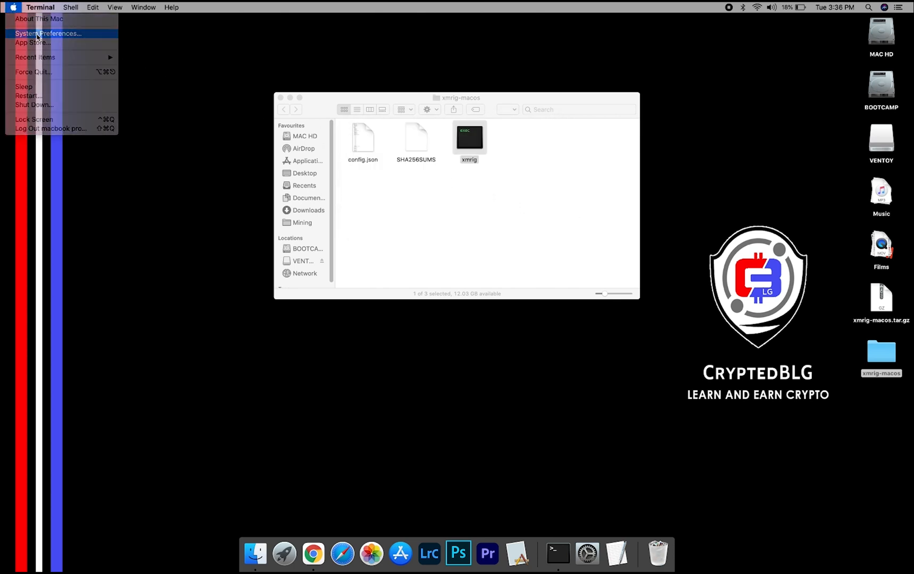
pyautogui.click(47, 33)
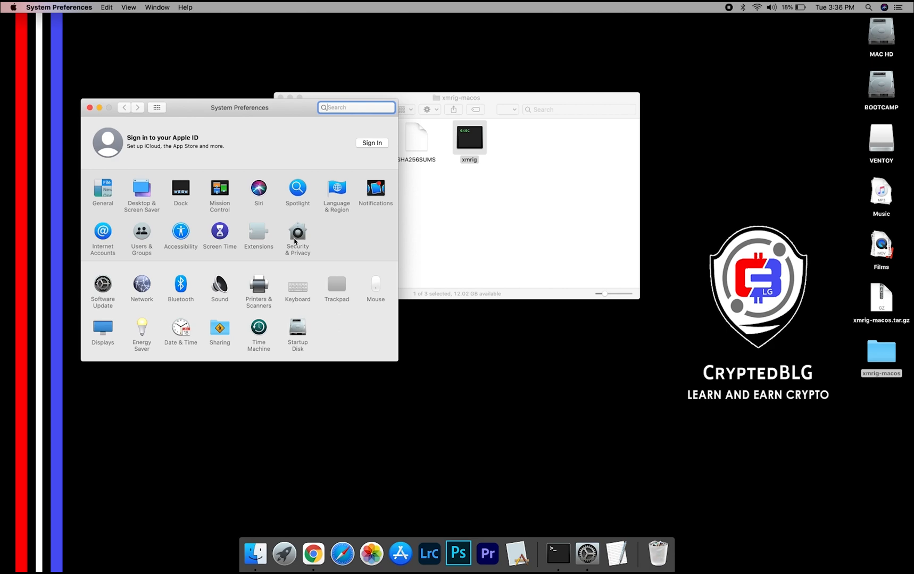
pyautogui.click(297, 235)
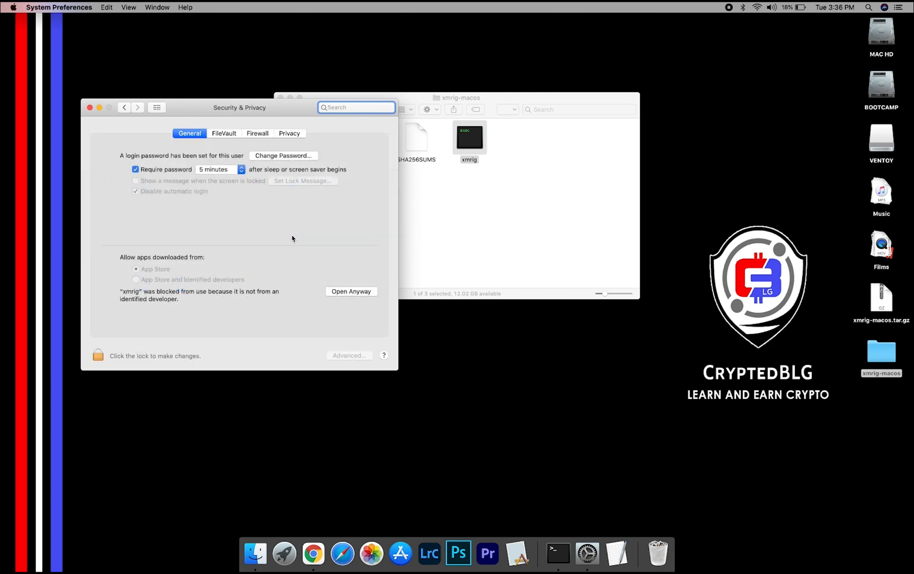
pyautogui.click(351, 292)
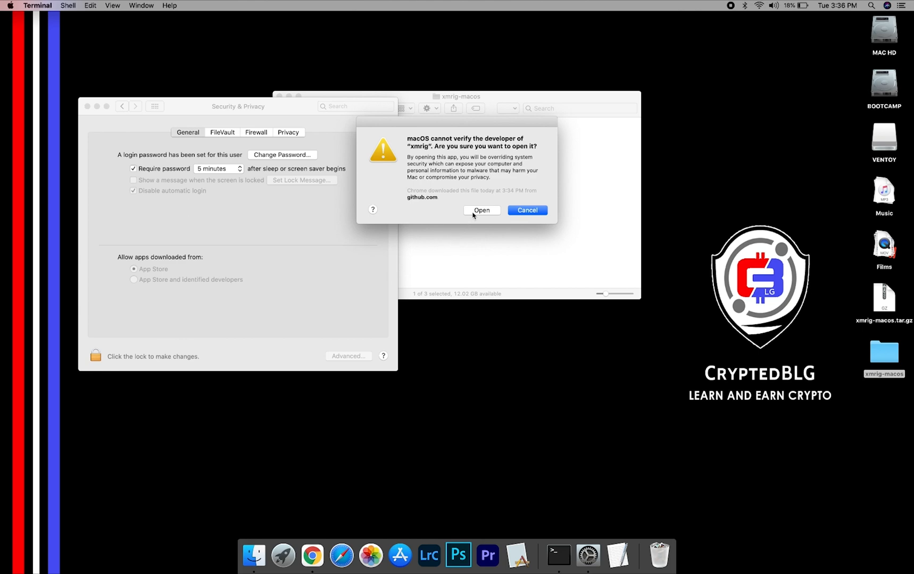
# Confirm opening xmrig so it starts mining in Terminal, then close the Finder window.
pyautogui.click(481, 211)
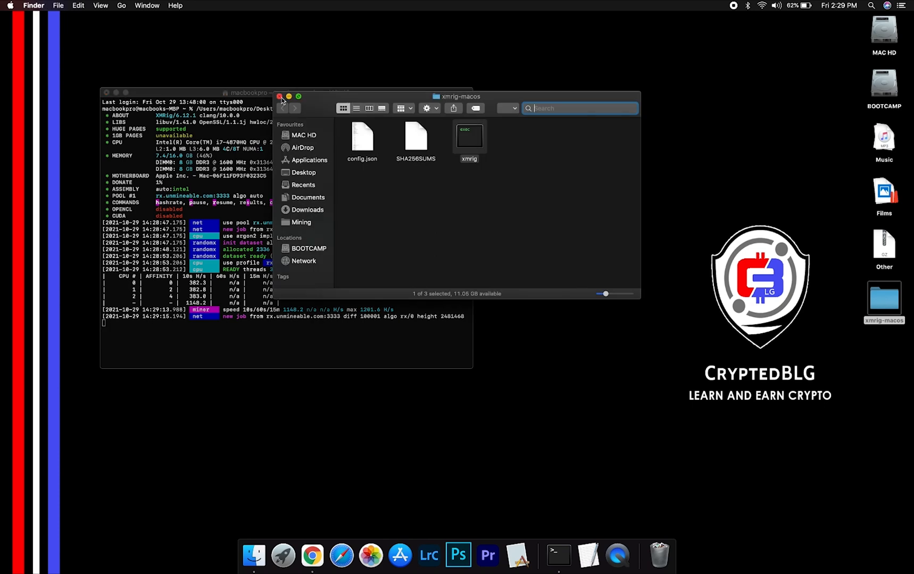
pyautogui.click(279, 96)
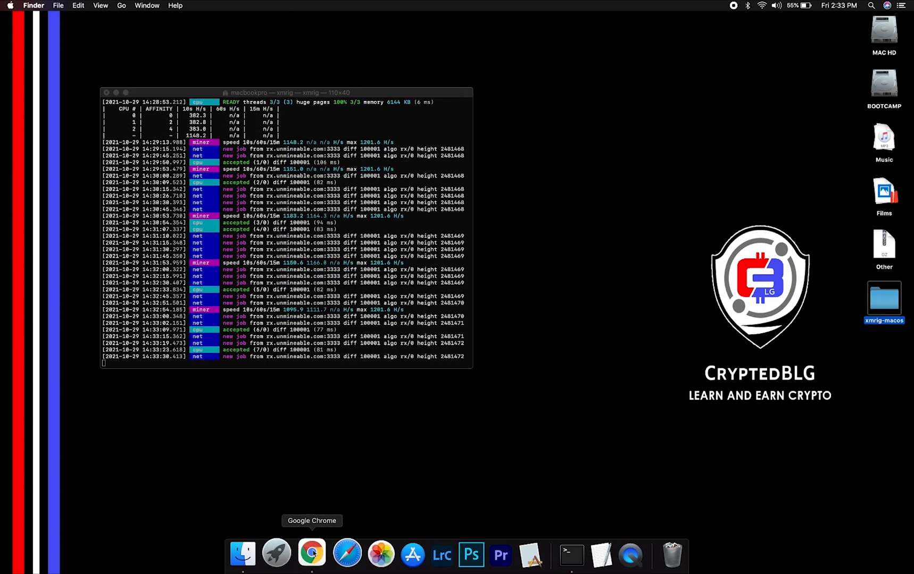
# Look up the NANO wallet address on unMineable to load its mining dashboard.
pyautogui.click(311, 553)
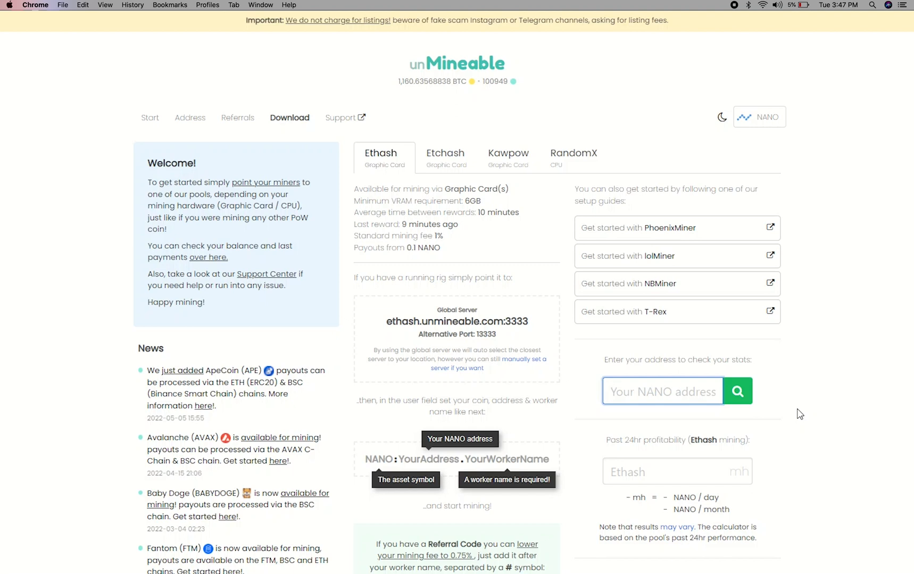
pyautogui.click(662, 390)
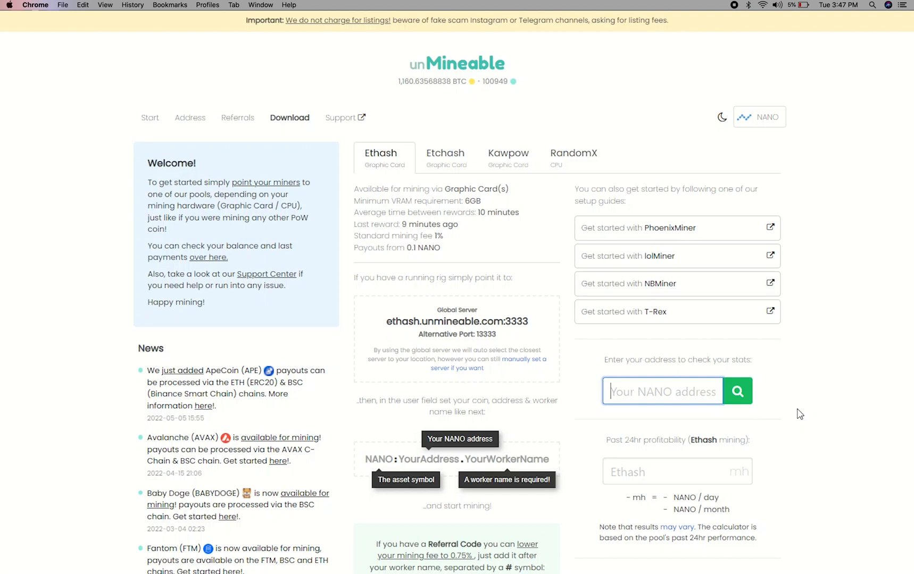
pyautogui.write('sqf8rezqbwimiotnn')
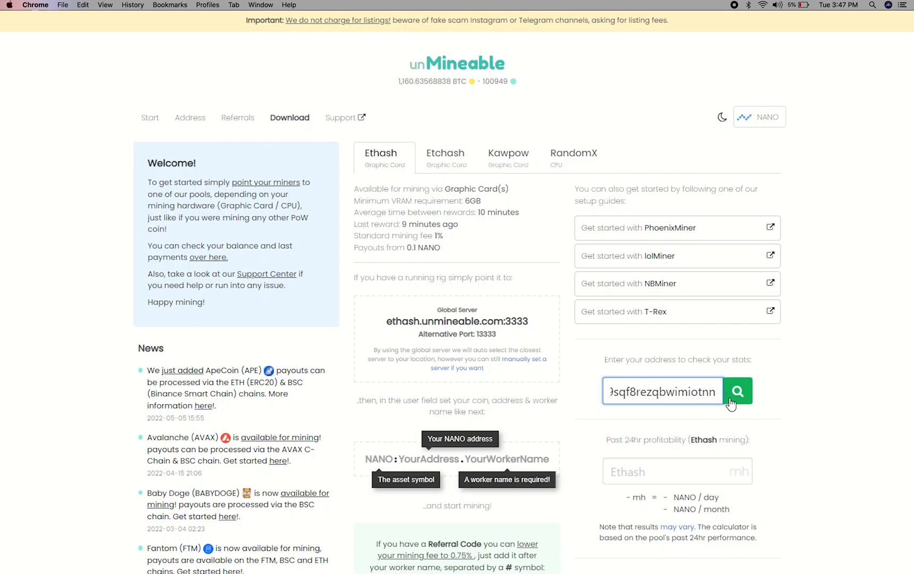
pyautogui.click(736, 391)
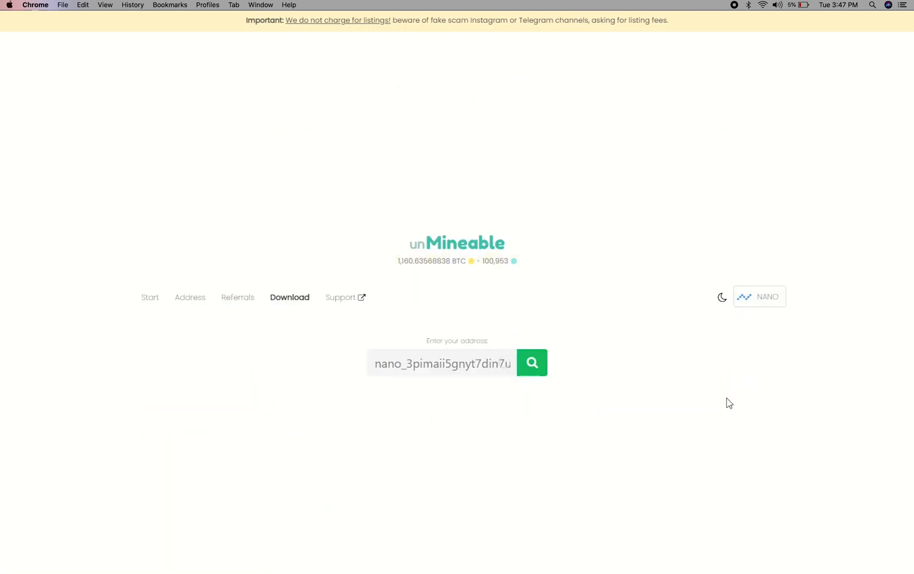
pyautogui.click(531, 363)
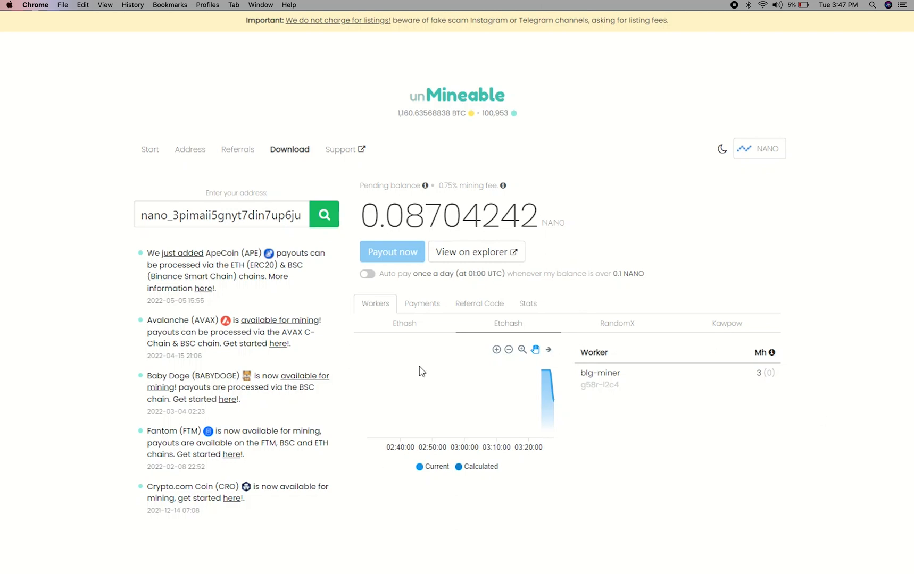
# Review the wallet's Payments and Stats, then enable daily Auto pay.
pyautogui.click(422, 303)
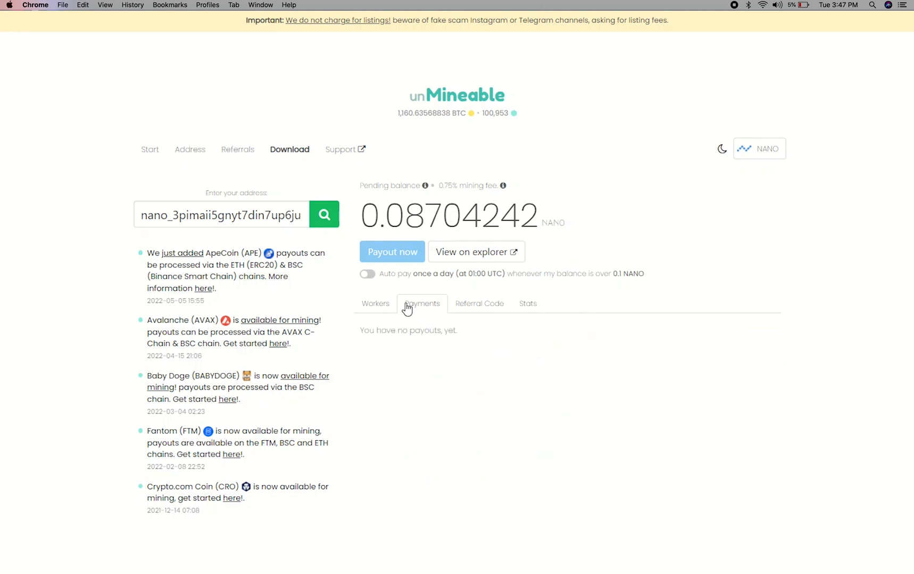
pyautogui.click(479, 303)
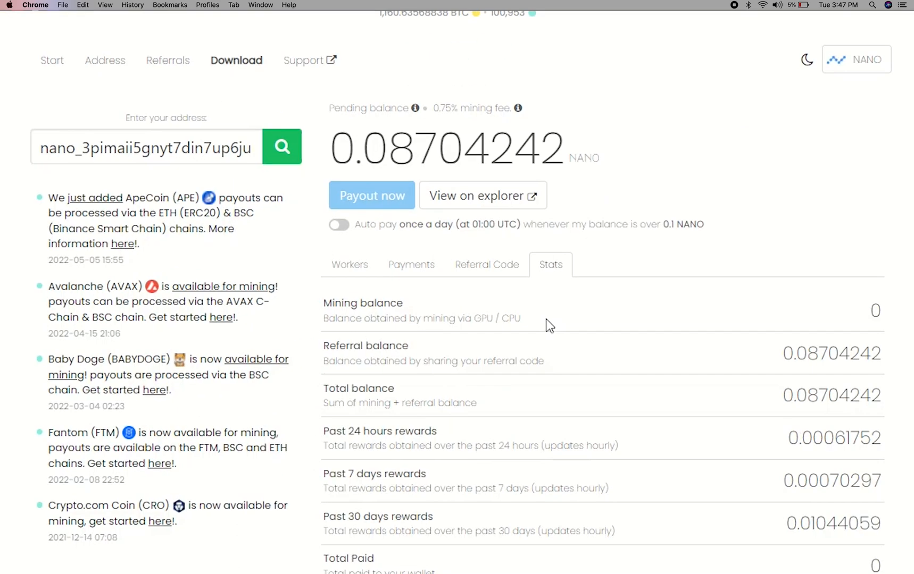
pyautogui.click(338, 225)
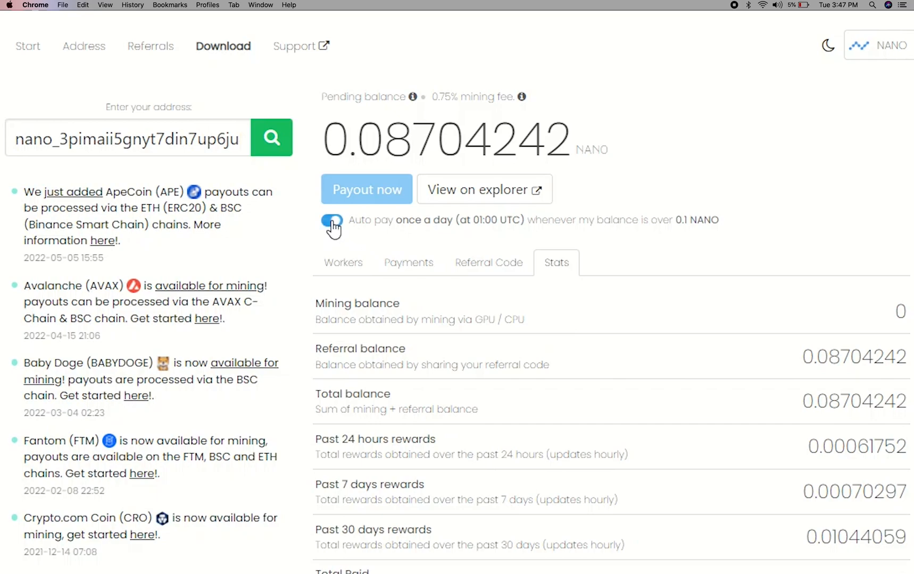